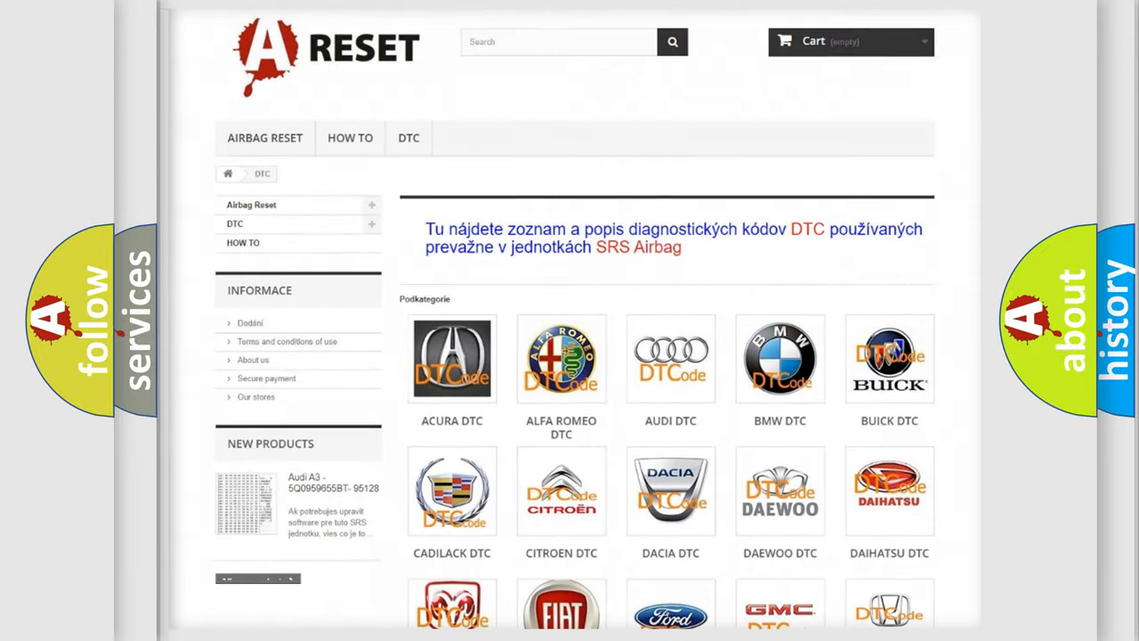
# Go to the FORD DTC page and scroll through its code list, returning to the top
pyautogui.scroll(-3)
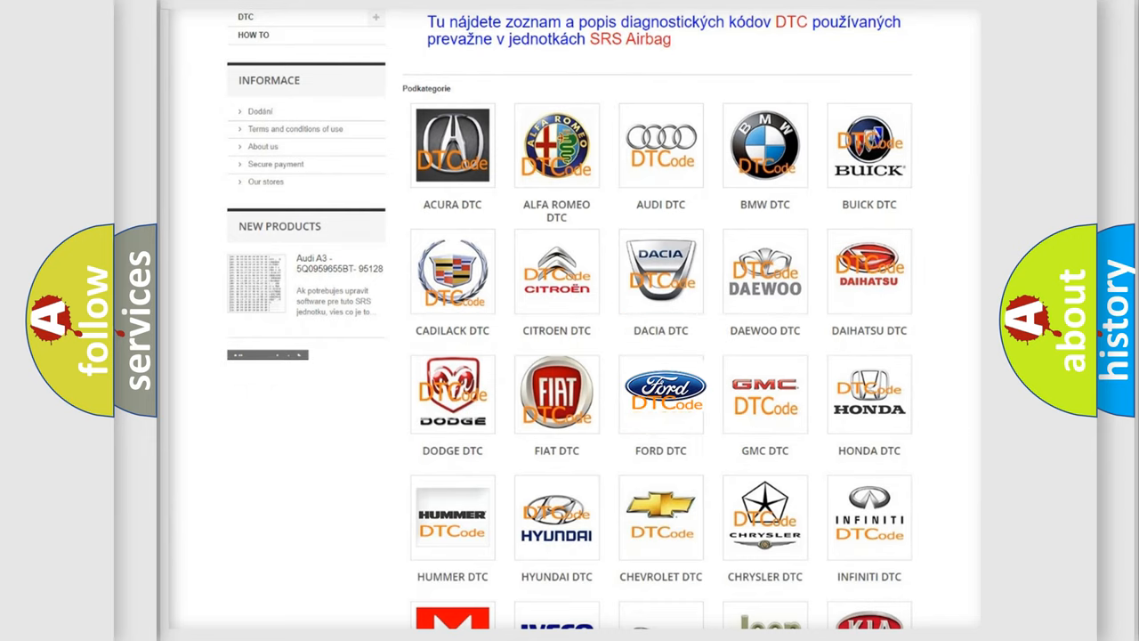
pyautogui.click(661, 394)
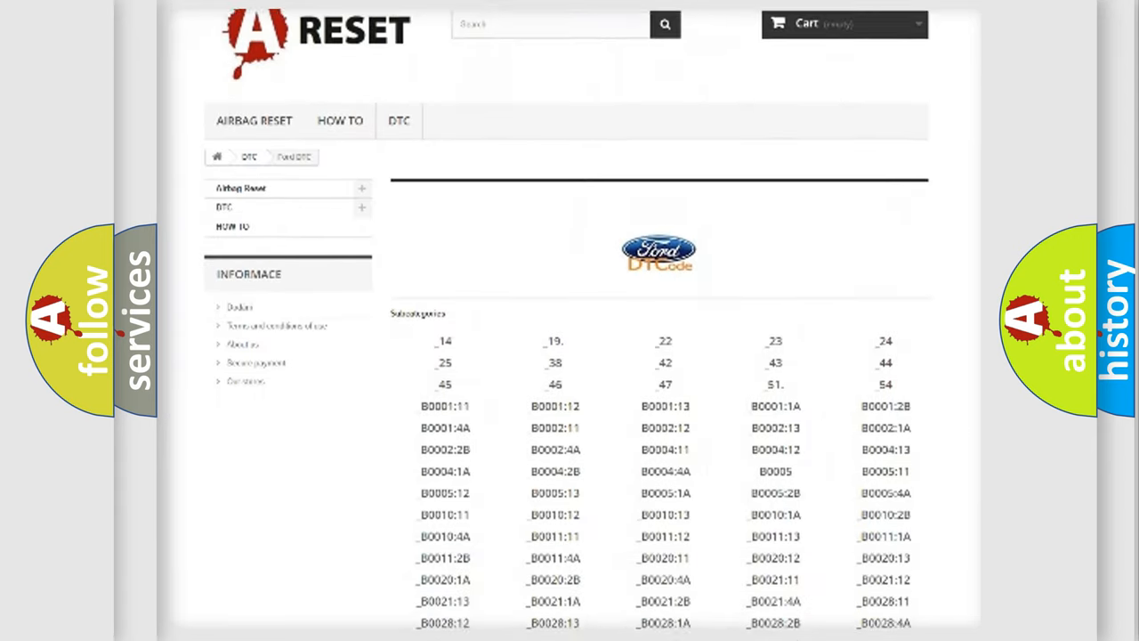
pyautogui.scroll(-3)
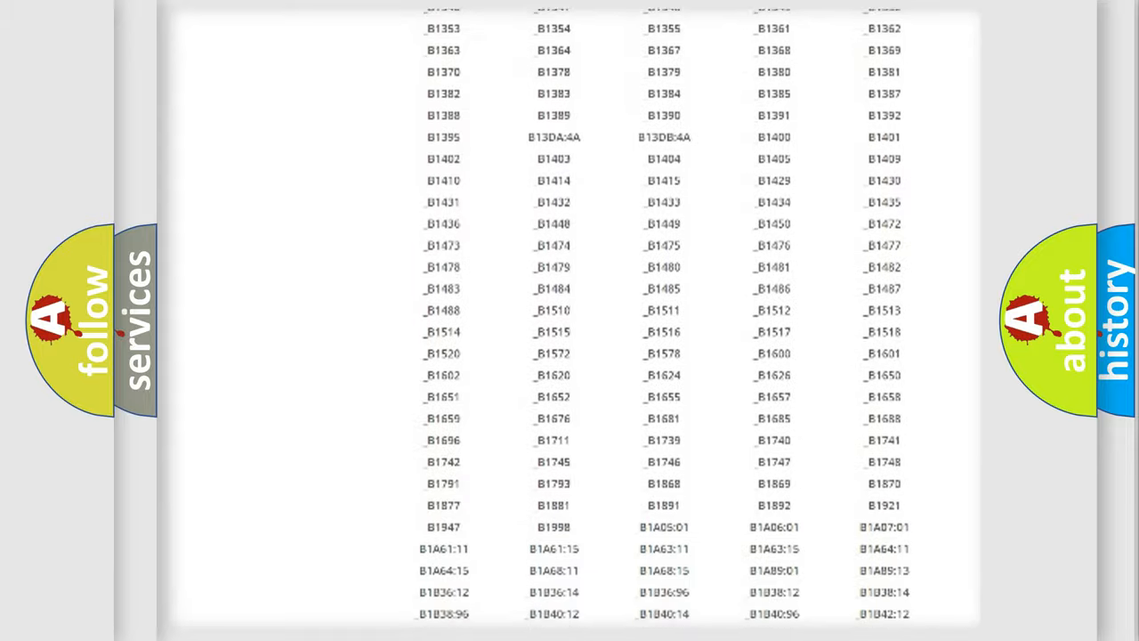
pyautogui.scroll(3)
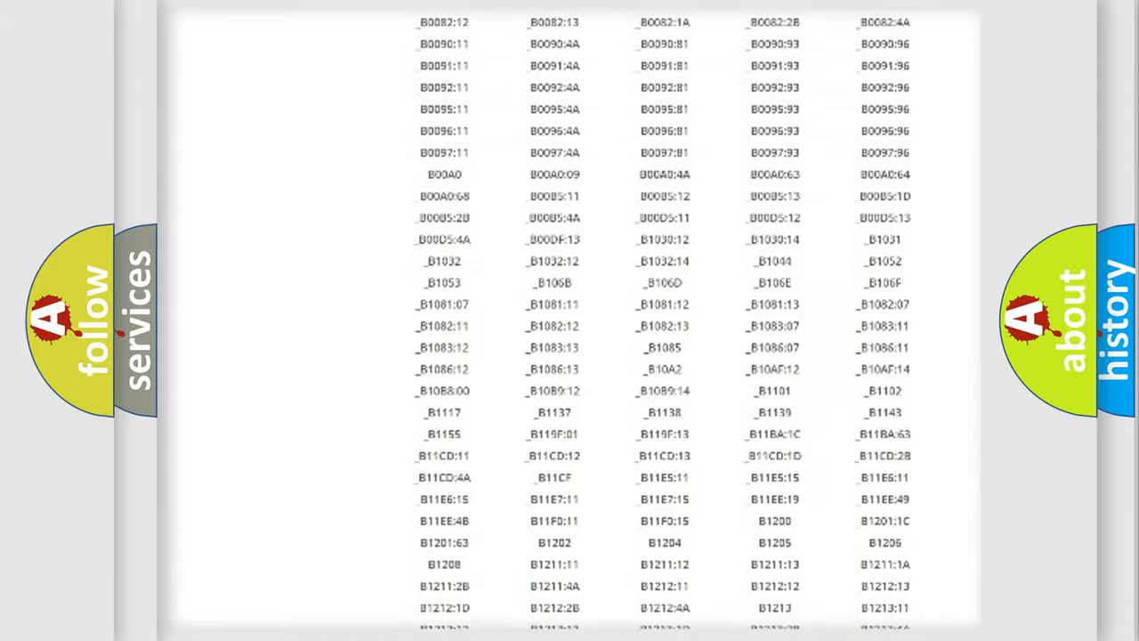
pyautogui.scroll(3)
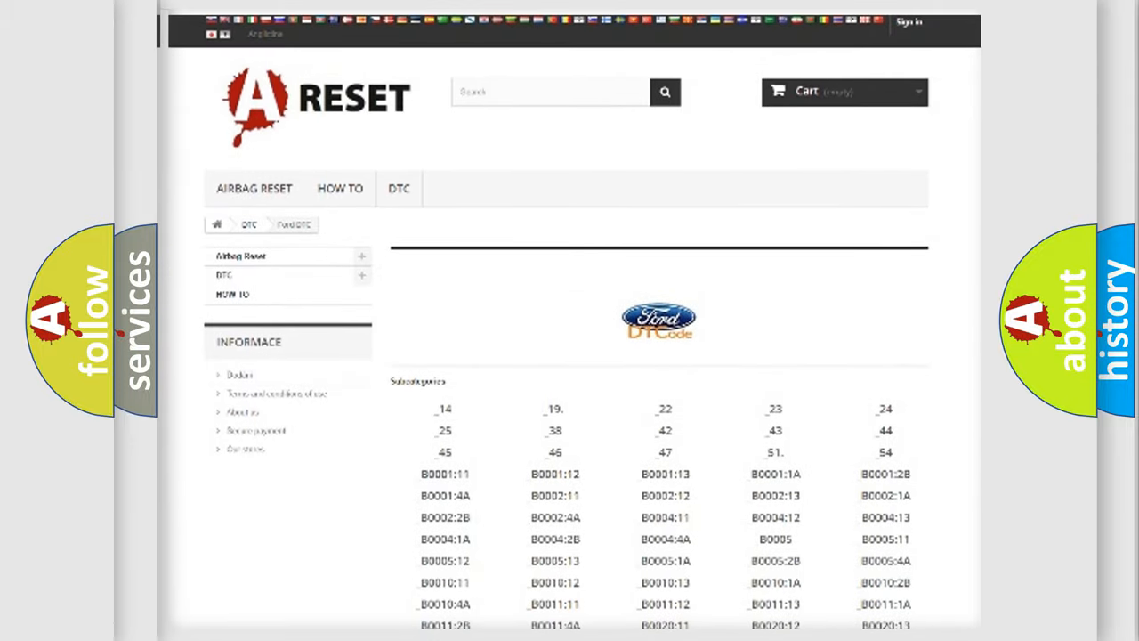